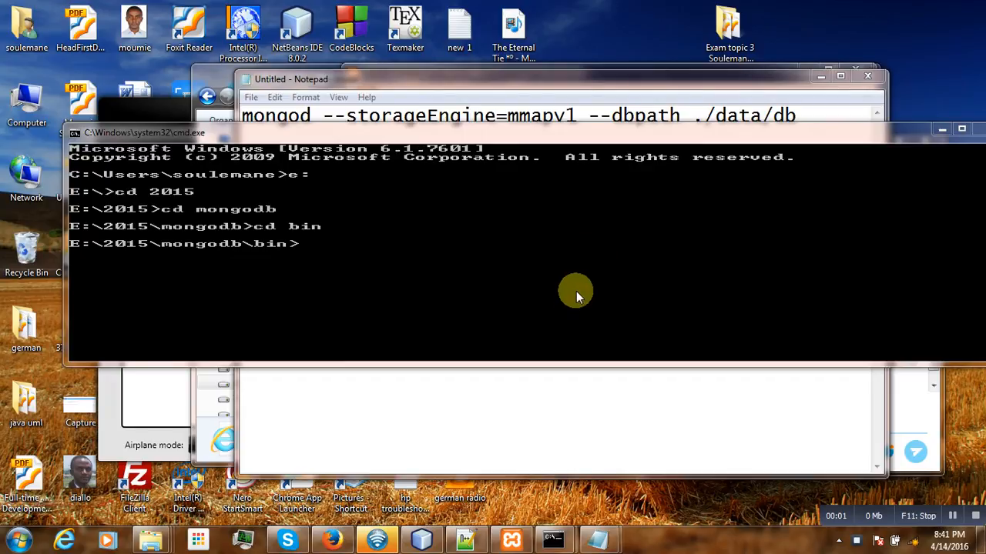
pyautogui.moveTo(588, 293)
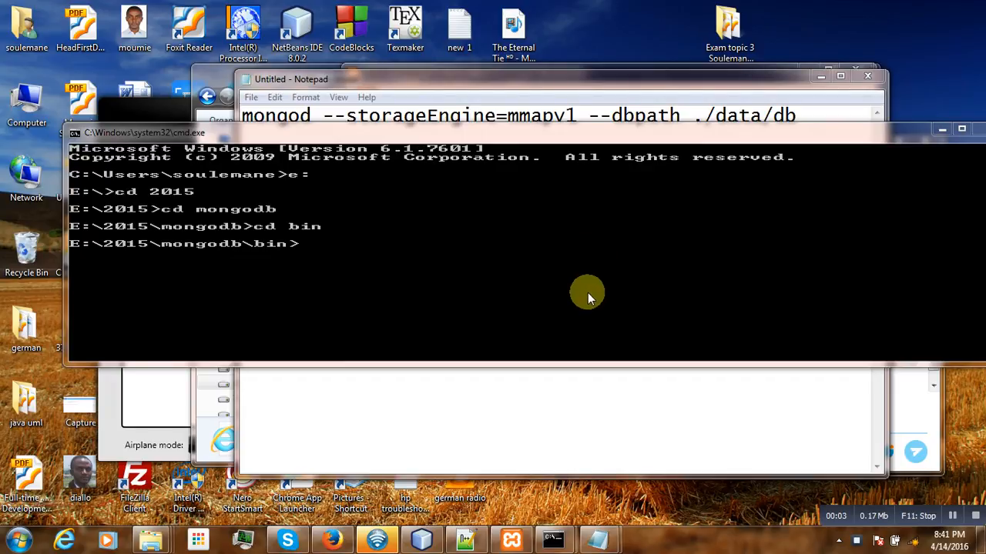
pyautogui.moveTo(580, 231)
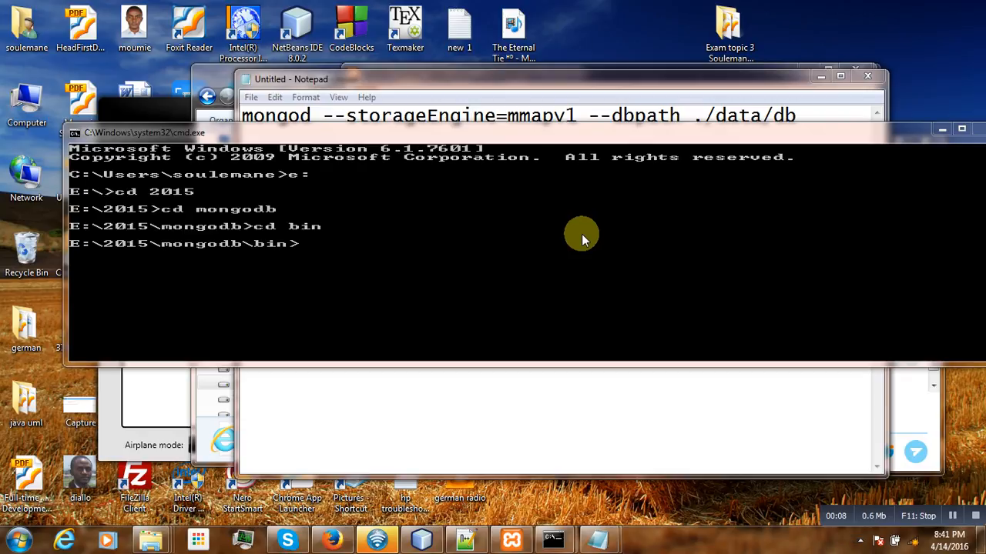
pyautogui.moveTo(391, 262)
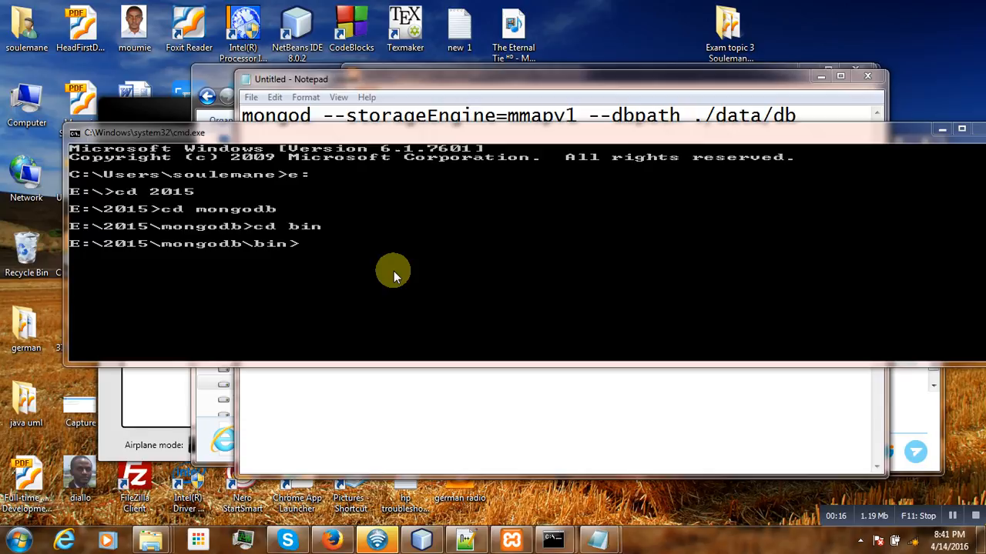
pyautogui.moveTo(436, 283)
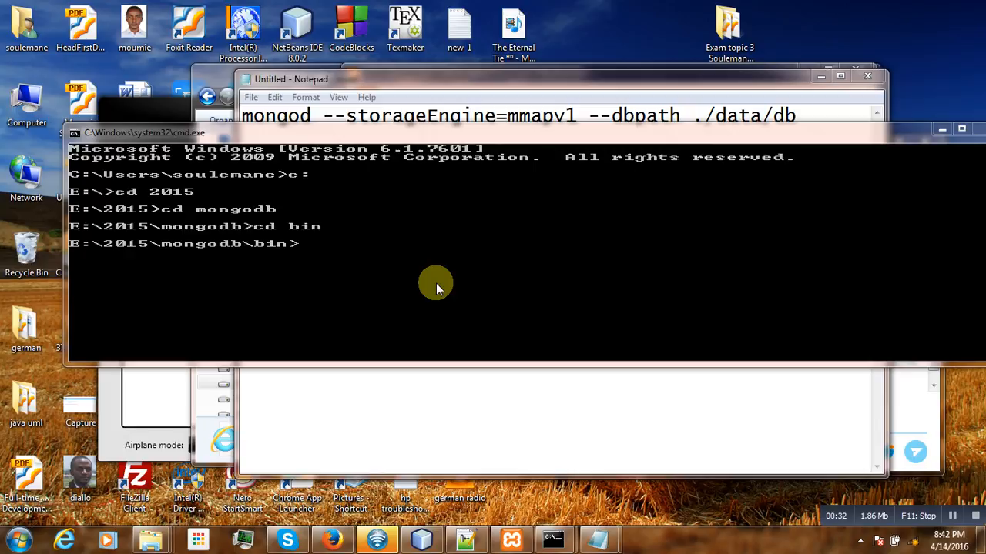
pyautogui.moveTo(487, 242)
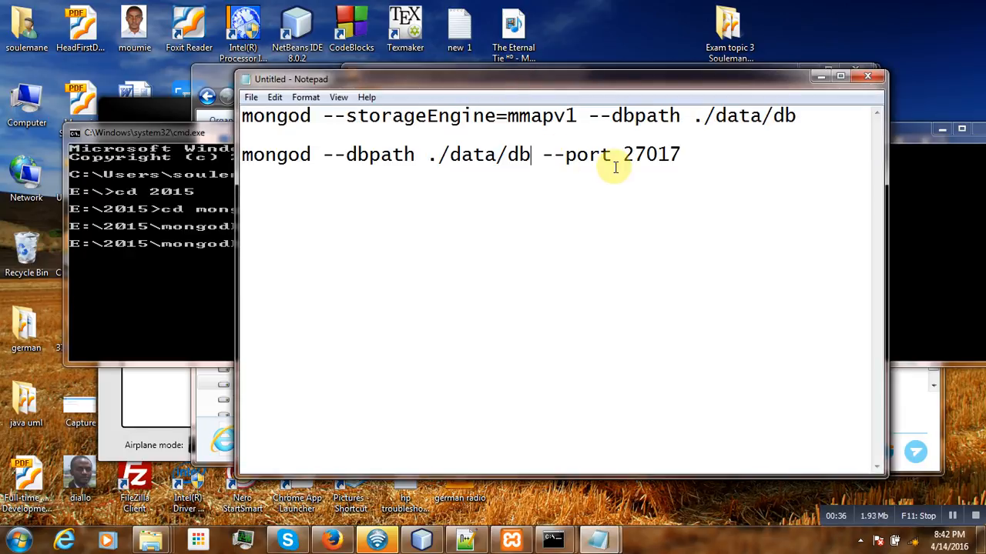
pyautogui.moveTo(609, 179)
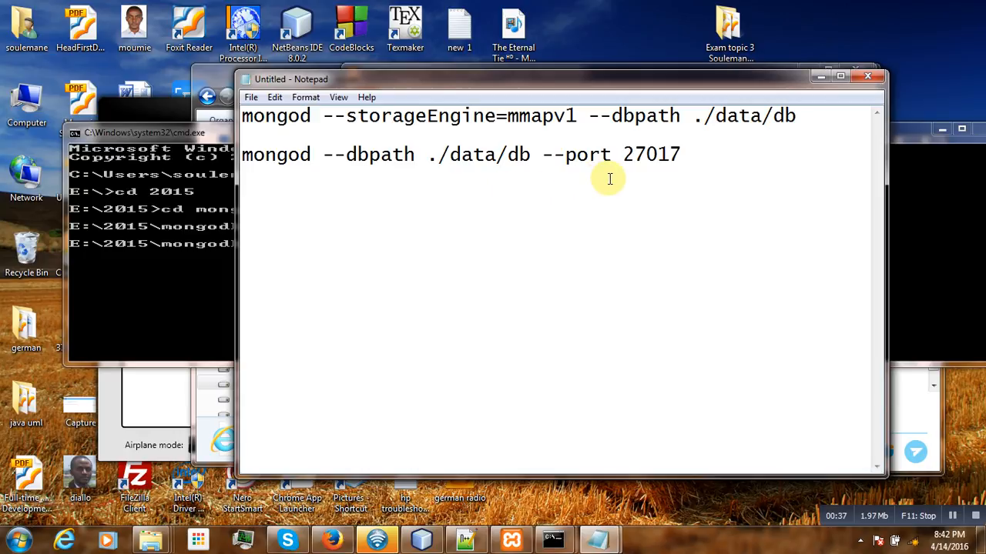
pyautogui.moveTo(664, 178)
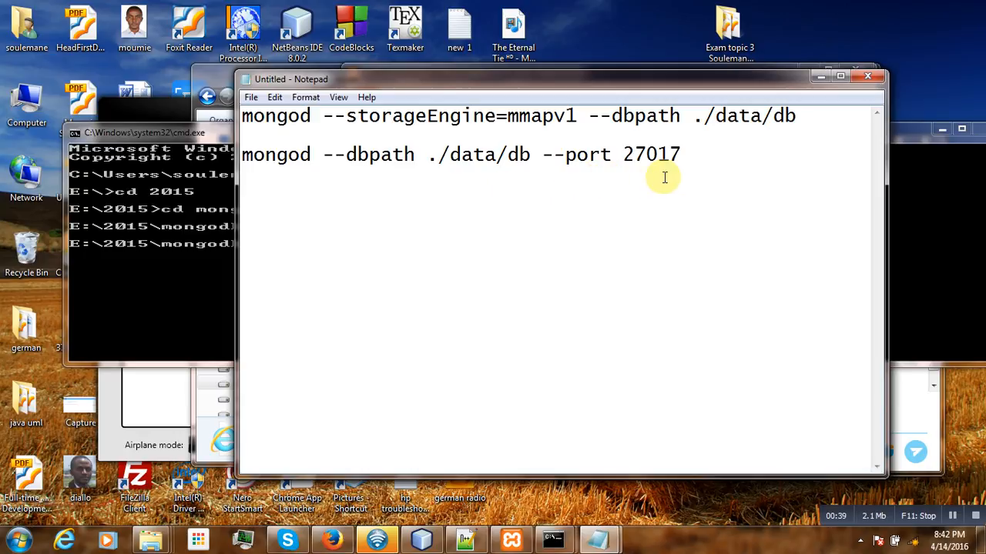
pyautogui.moveTo(698, 161)
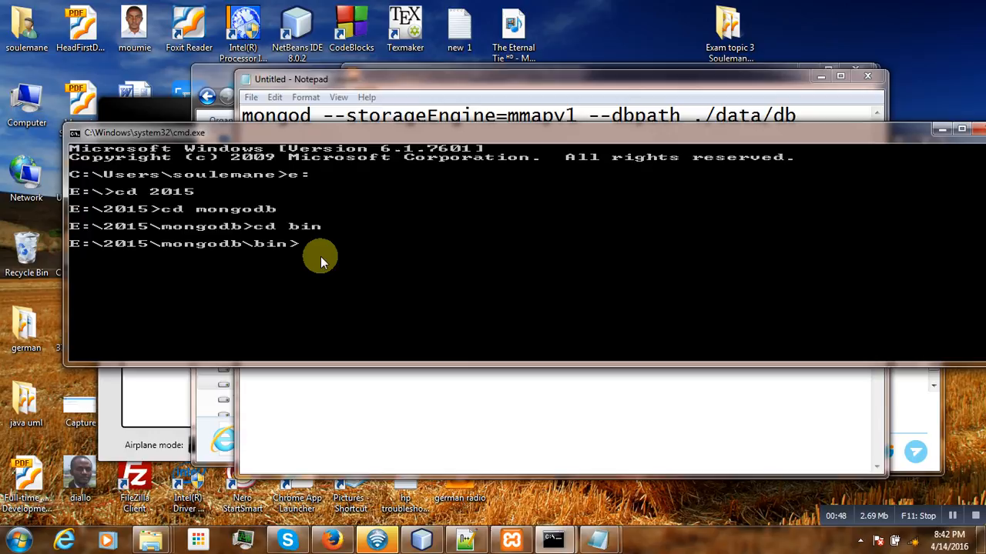
pyautogui.moveTo(194, 248)
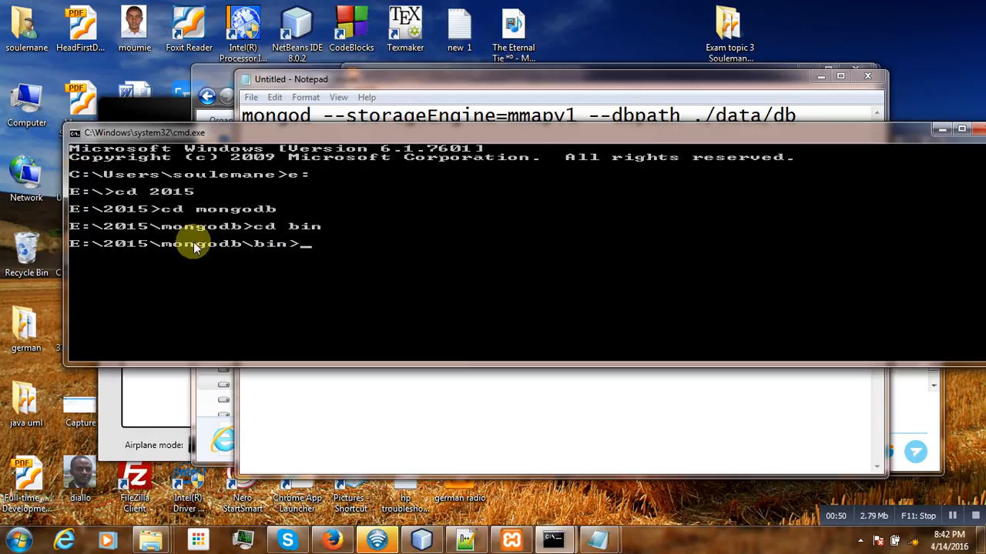
pyautogui.moveTo(262, 250)
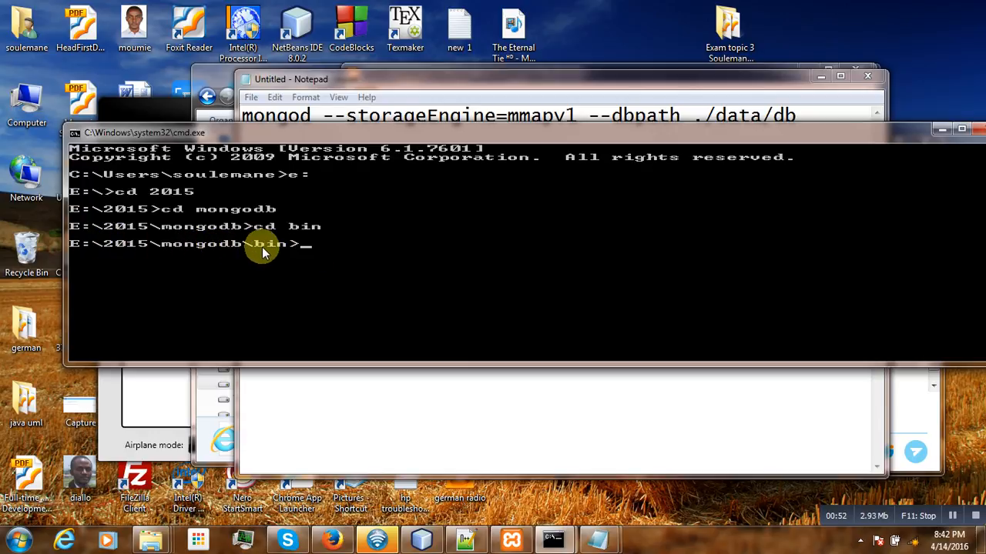
pyautogui.moveTo(274, 253)
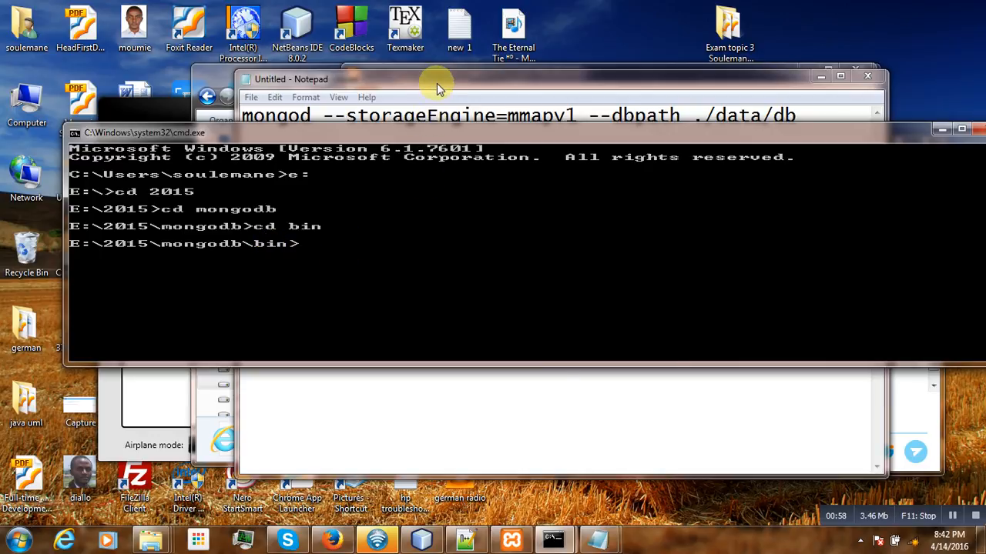
# Step: Review the Notepad line 'mongod --dbpath ./data/db --port 27017'
pyautogui.write('mongod --dbpath ./data/db --port 27017')
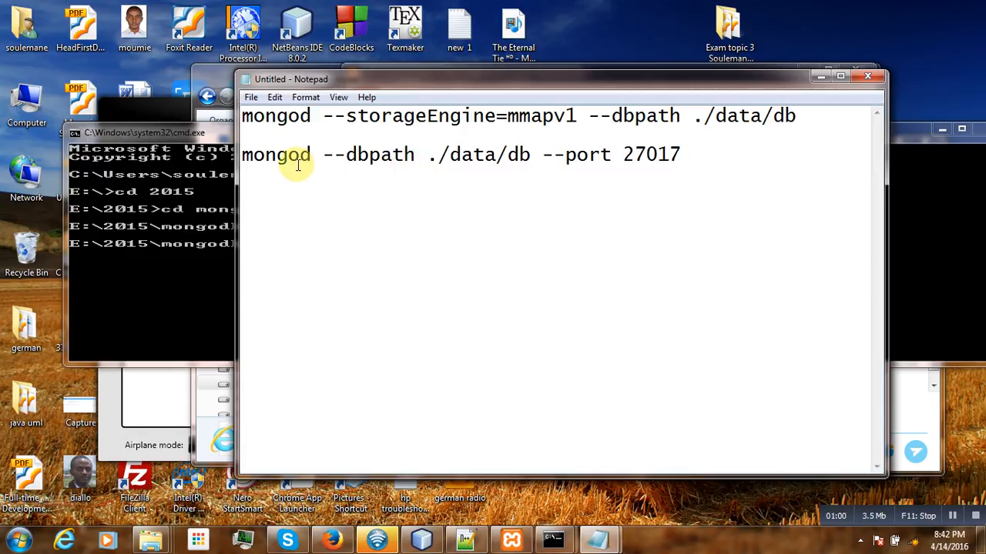
pyautogui.moveTo(626, 154)
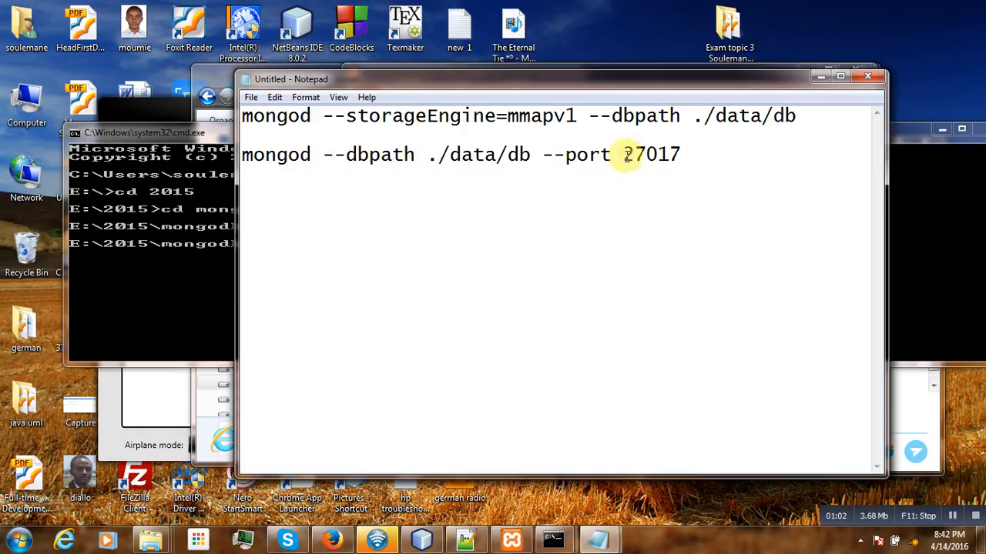
pyautogui.moveTo(305, 154)
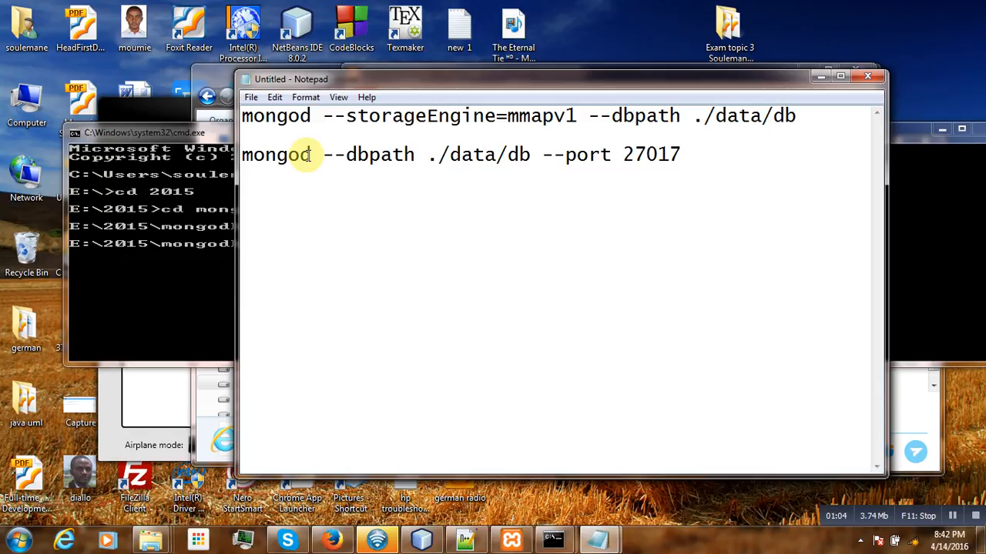
pyautogui.moveTo(352, 154)
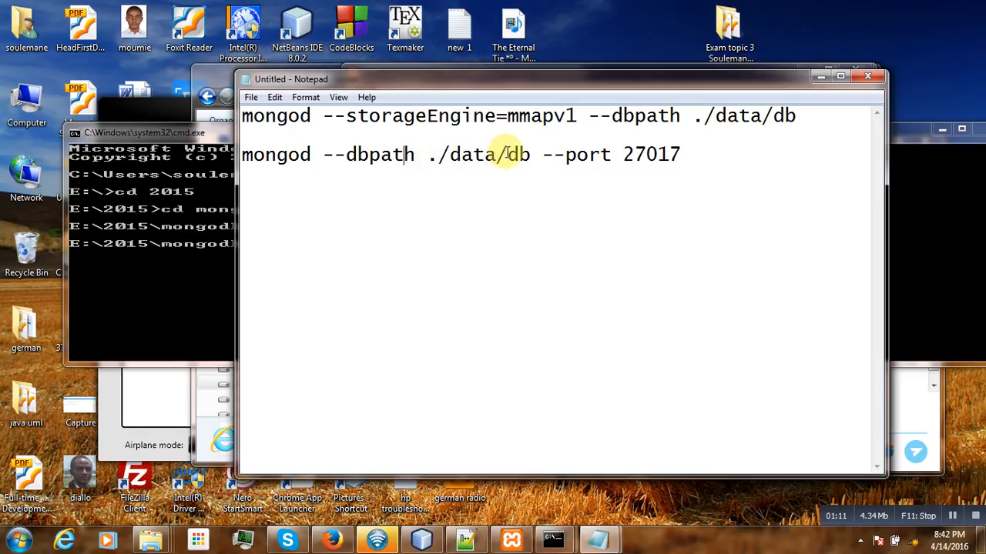
pyautogui.moveTo(553, 161)
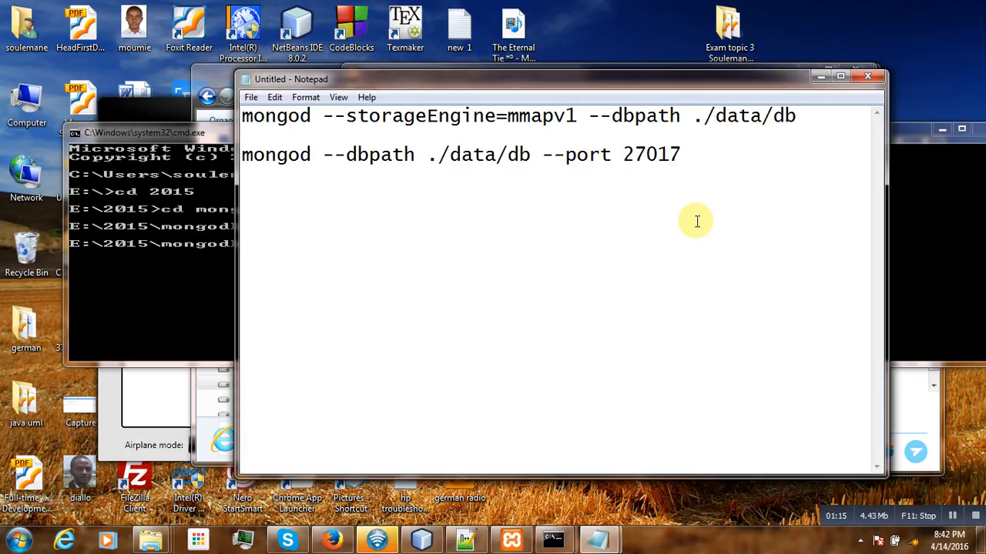
# Step: Paste and run 'mongod --dbpath ./data/db --port 27017', which aborts over the old lock file
pyautogui.rightClick(218, 280)
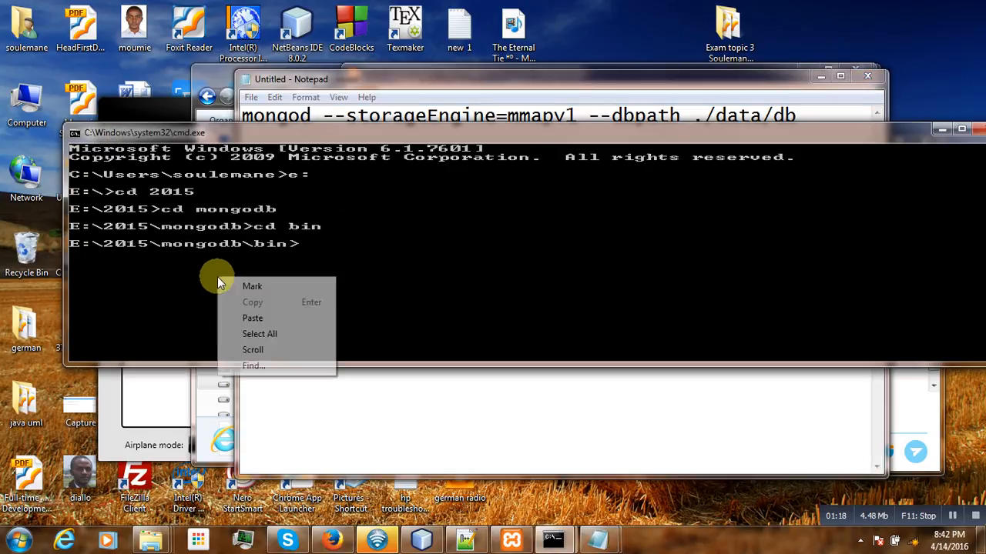
pyautogui.click(252, 318)
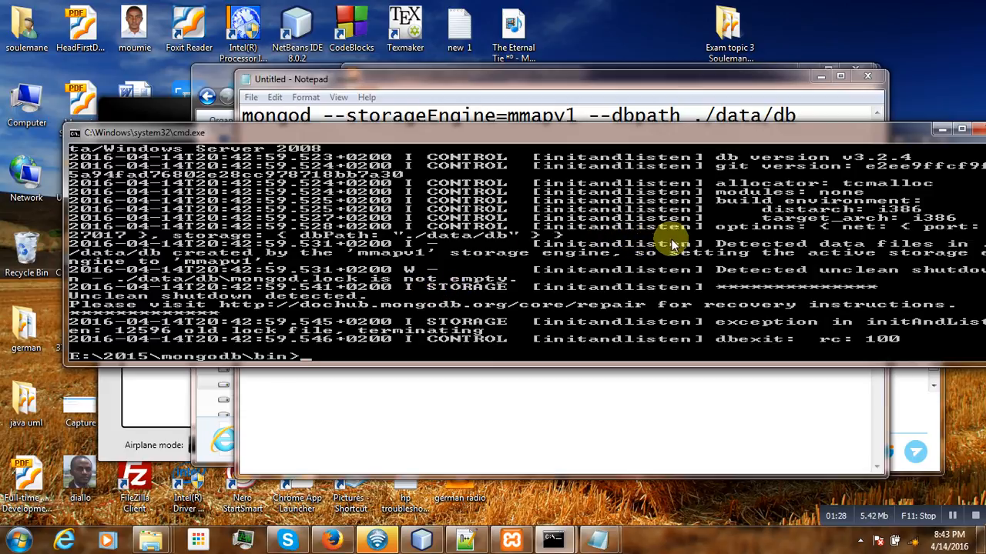
pyautogui.moveTo(379, 278)
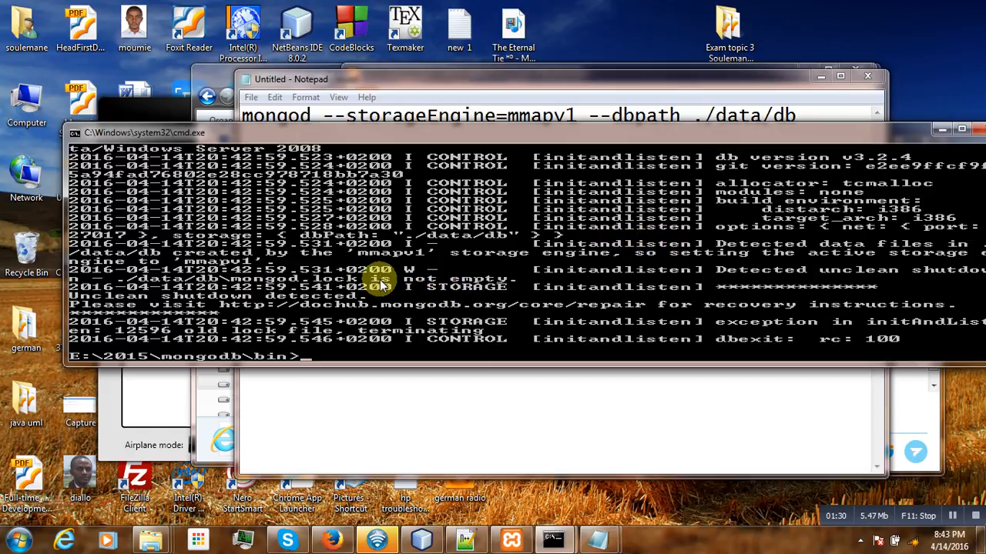
pyautogui.moveTo(508, 287)
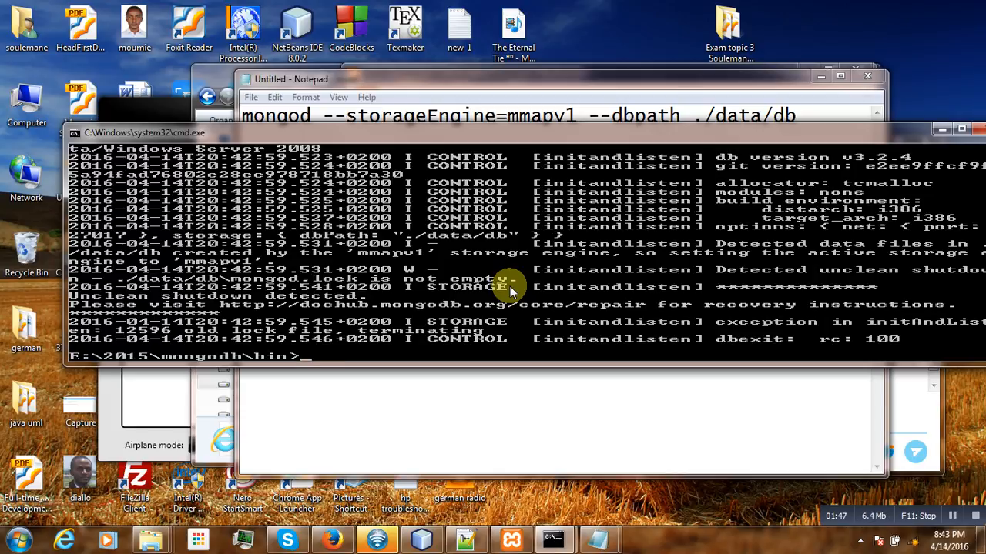
pyautogui.moveTo(468, 264)
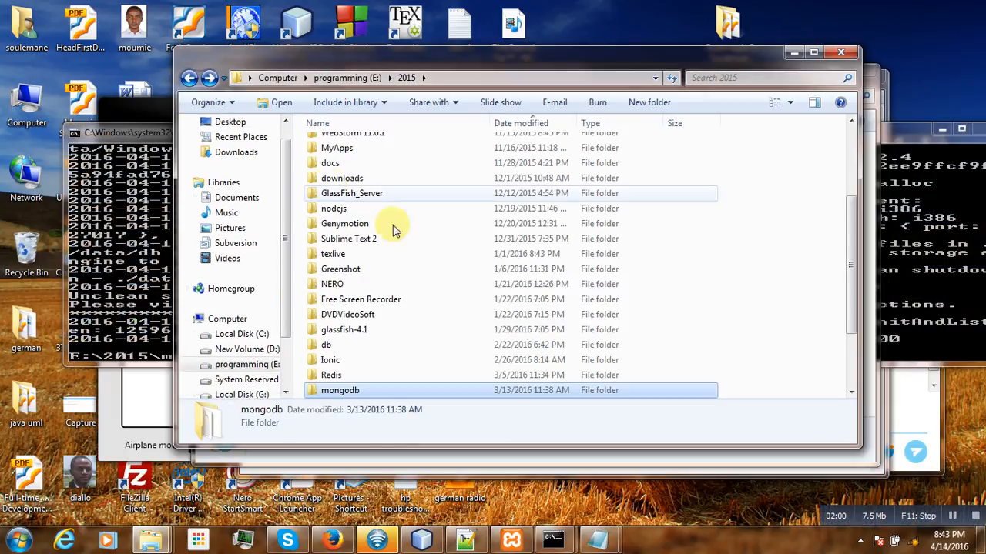
# Step: Navigate into the mongodb, bin and data folders in Explorer
pyautogui.doubleClick(339, 390)
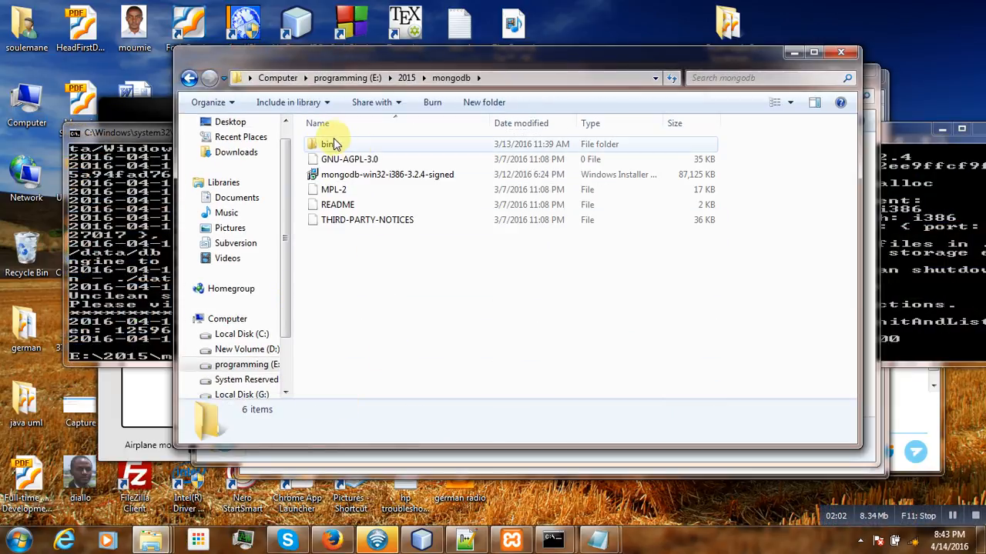
pyautogui.doubleClick(326, 144)
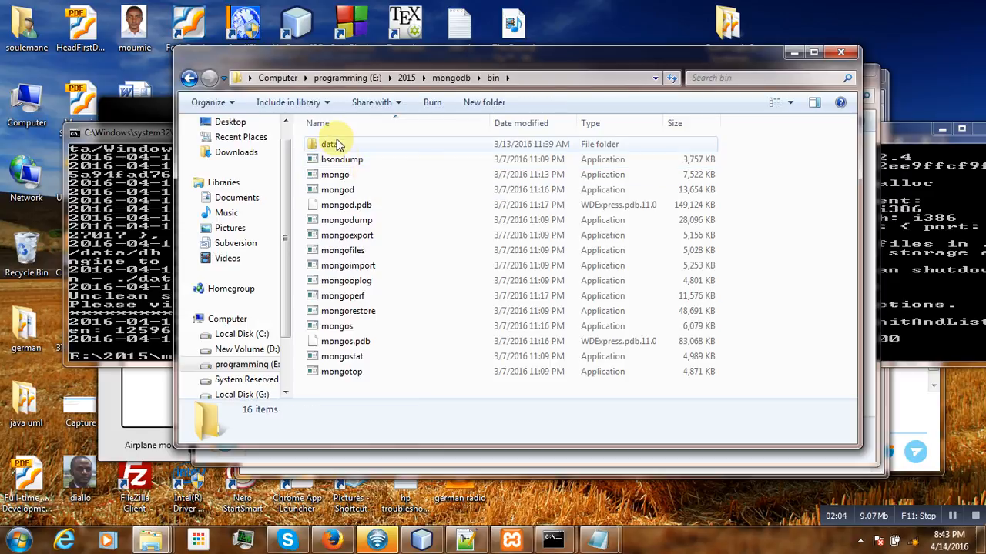
pyautogui.doubleClick(328, 144)
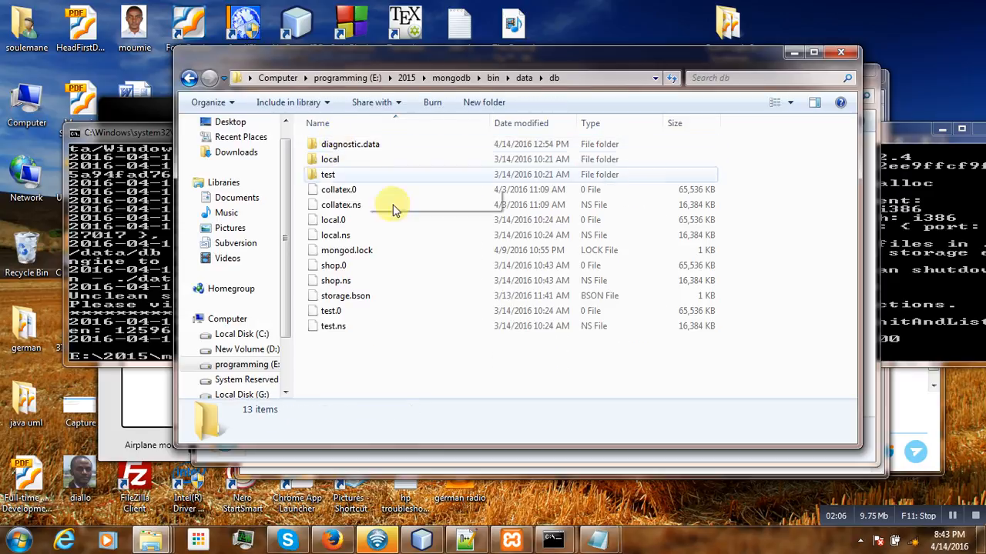
pyautogui.moveTo(366, 250)
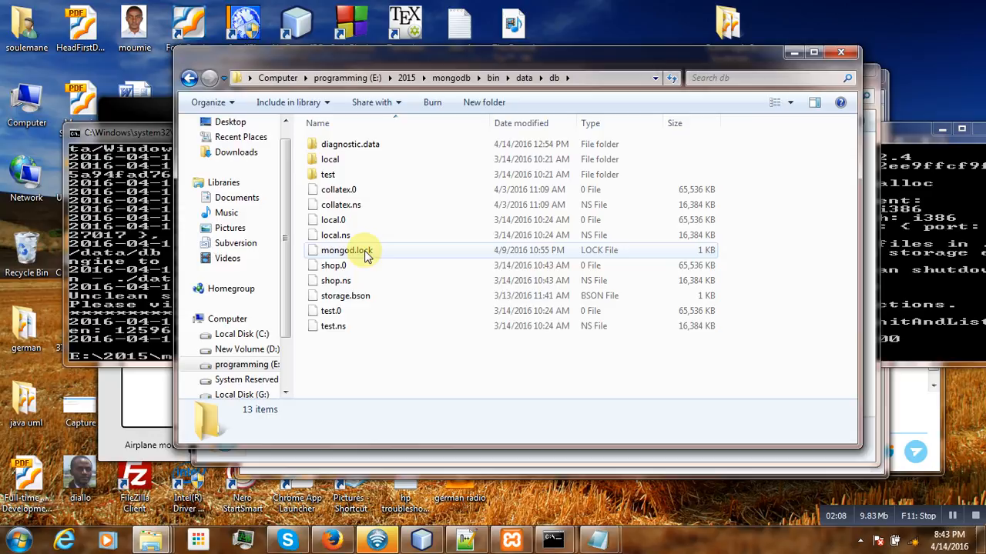
pyautogui.moveTo(355, 250)
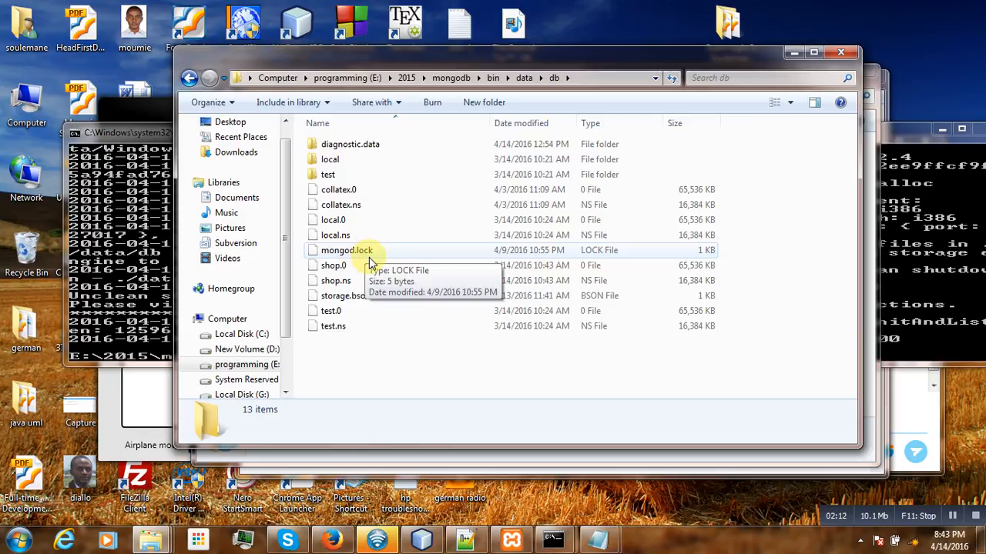
pyautogui.moveTo(358, 262)
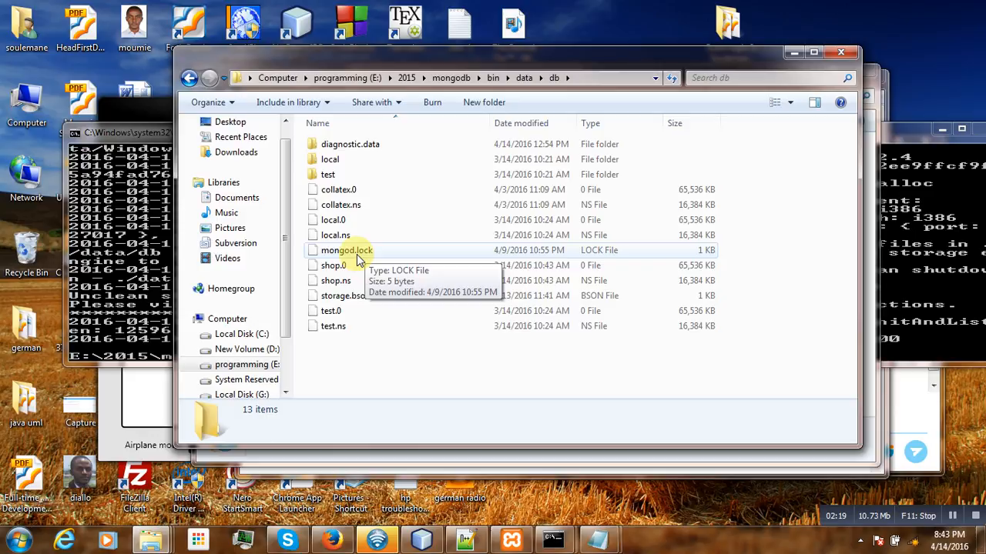
# Step: Open mongod.lock in Notepad++ to view its contents (2988)
pyautogui.click(346, 249)
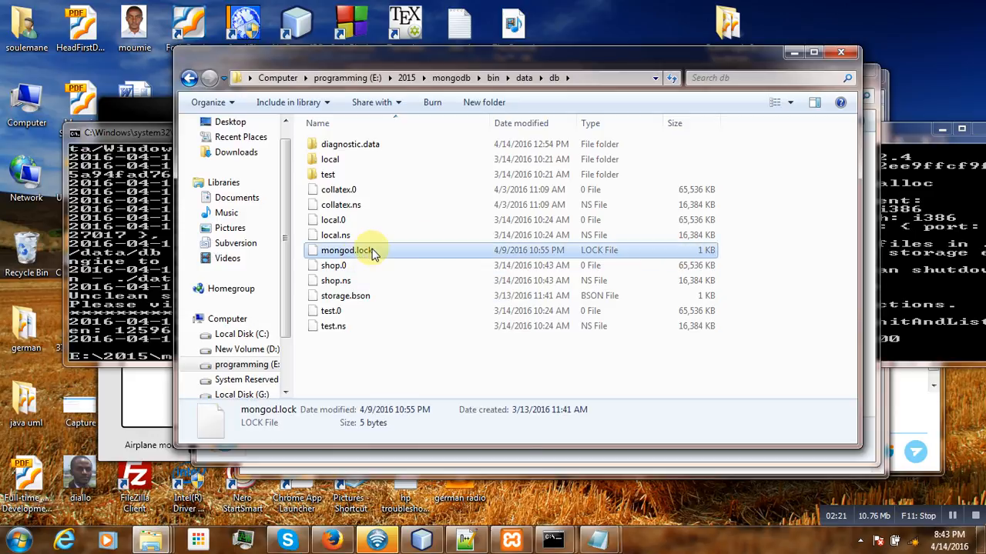
pyautogui.doubleClick(346, 250)
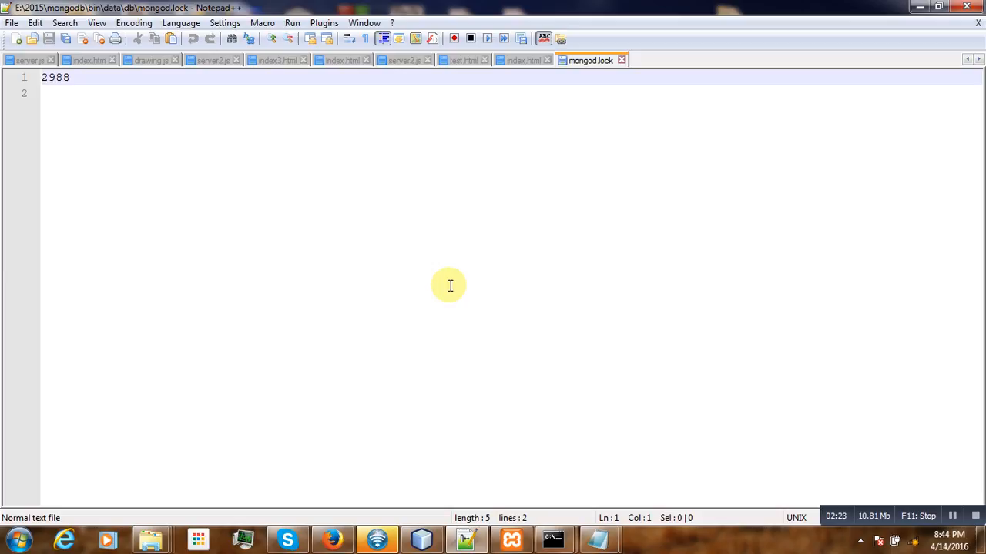
pyautogui.moveTo(805, 60)
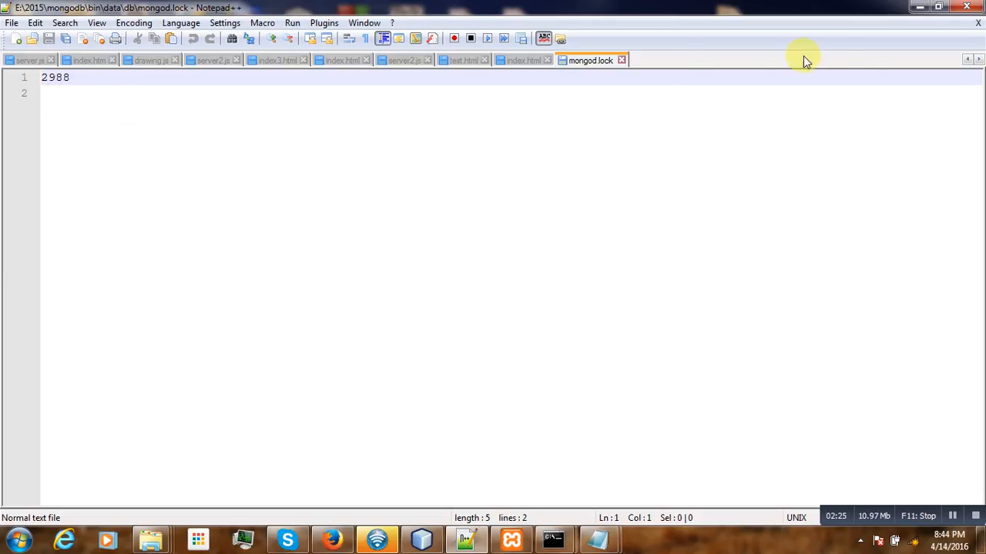
pyautogui.moveTo(622, 60)
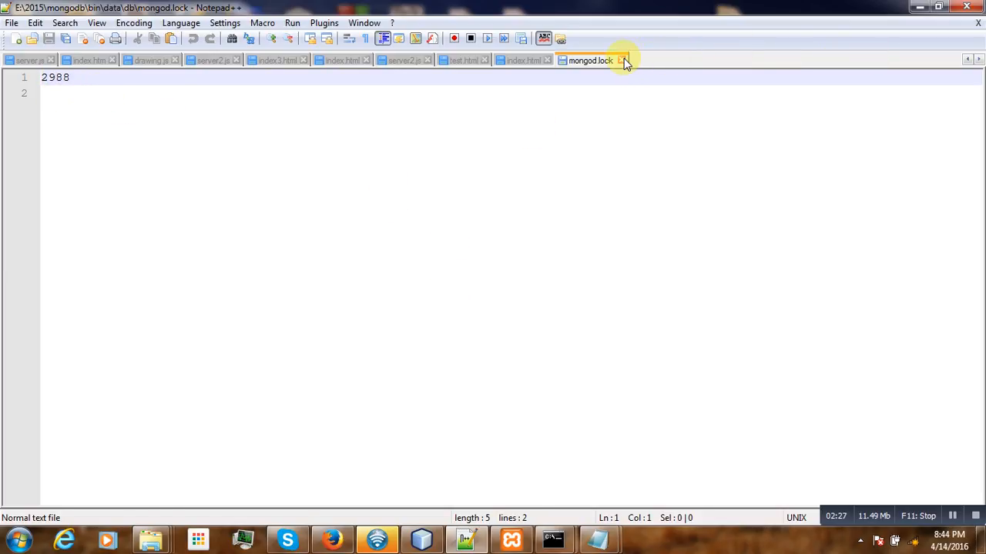
pyautogui.rightClick(345, 250)
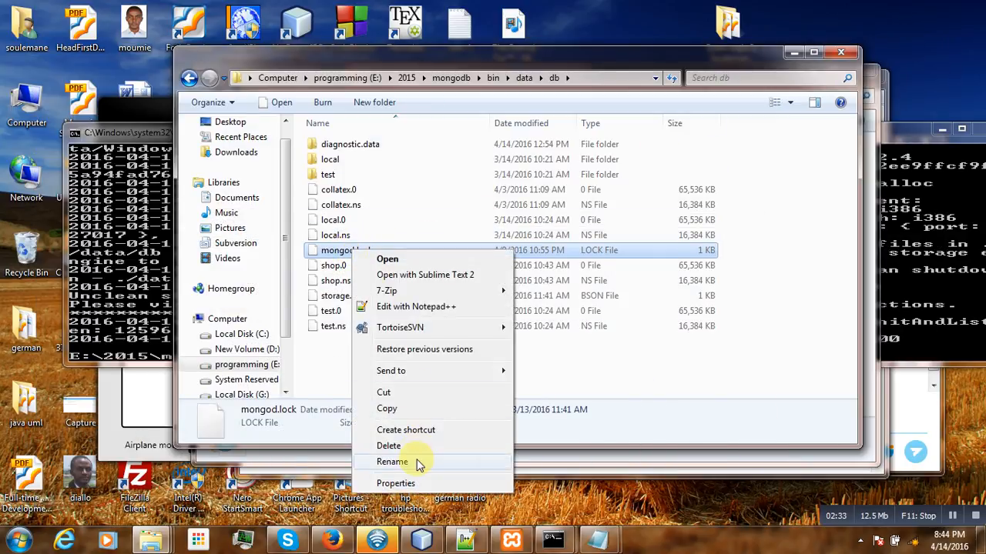
# Step: Rename mongod.lock to mongod1.lock and return to the mongodb bin folder
pyautogui.click(392, 461)
pyautogui.write('1')
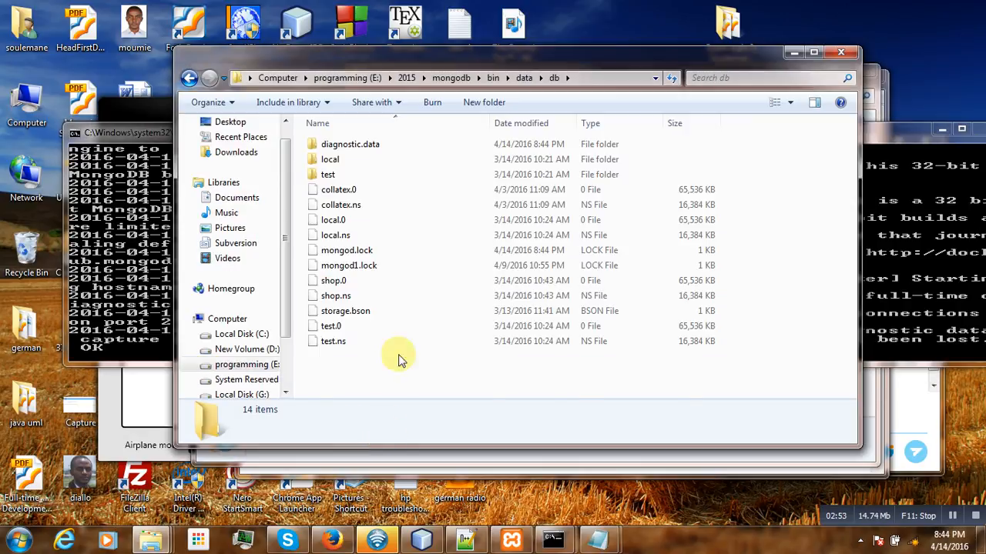
pyautogui.click(198, 80)
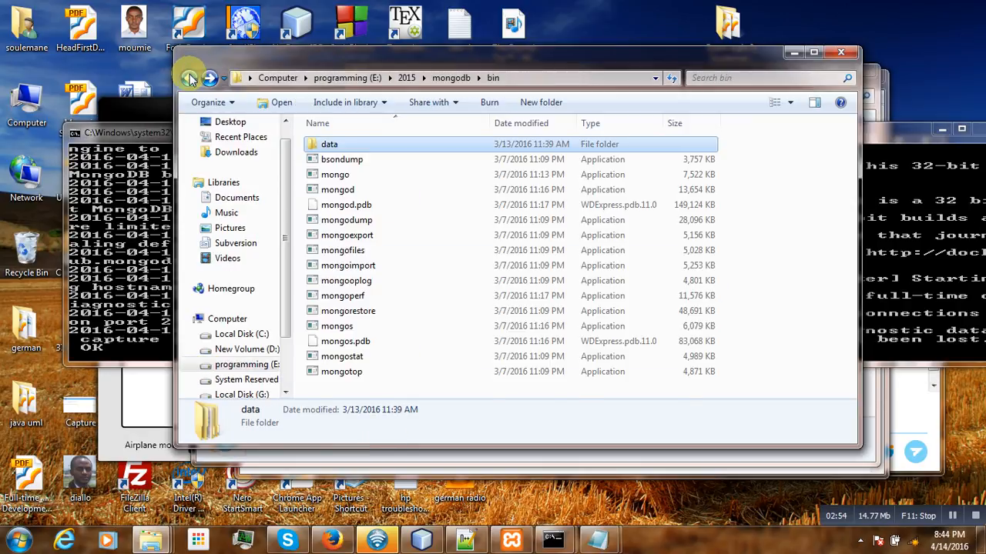
pyautogui.click(189, 80)
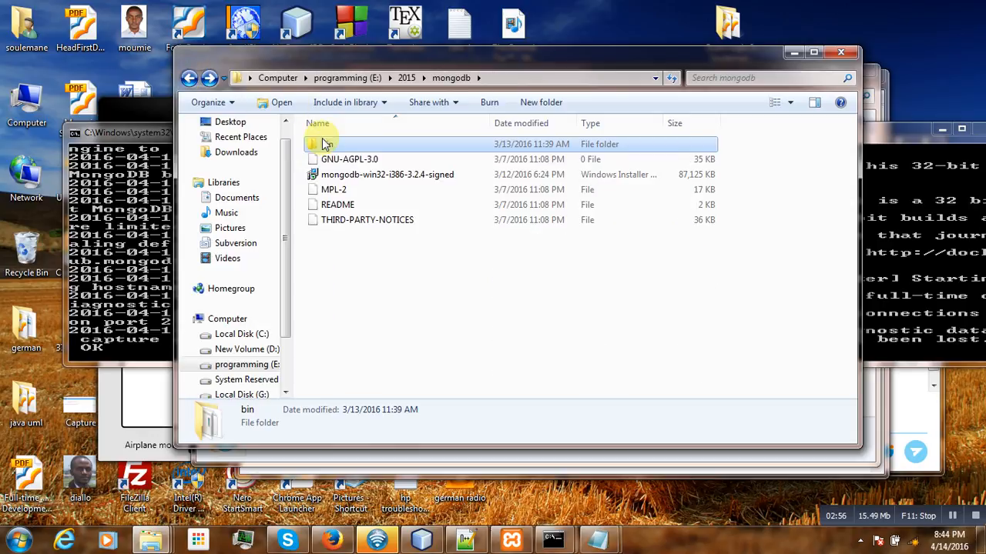
pyautogui.doubleClick(314, 144)
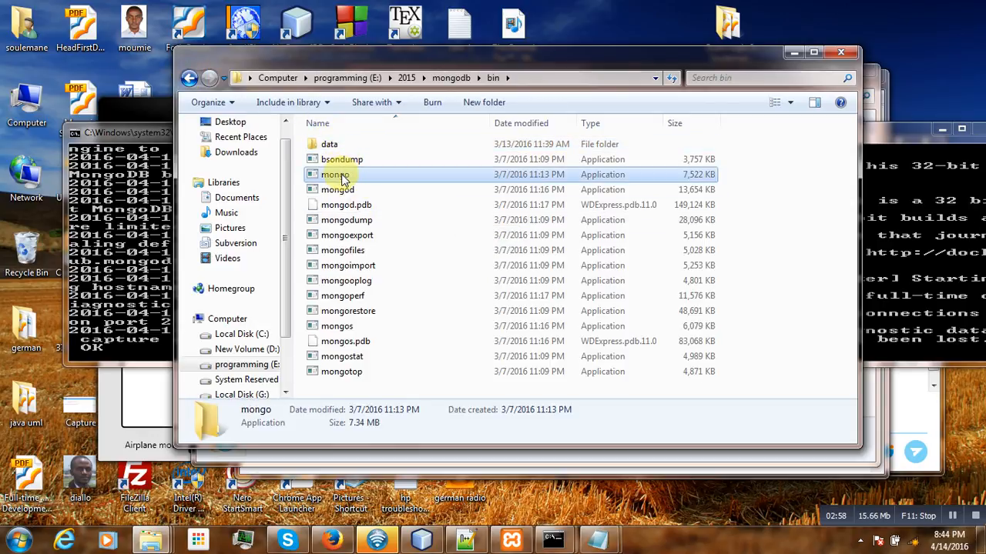
# Step: Start mongo.exe and run 'show dbs' to list collatex, local, shop and test
pyautogui.doubleClick(332, 174)
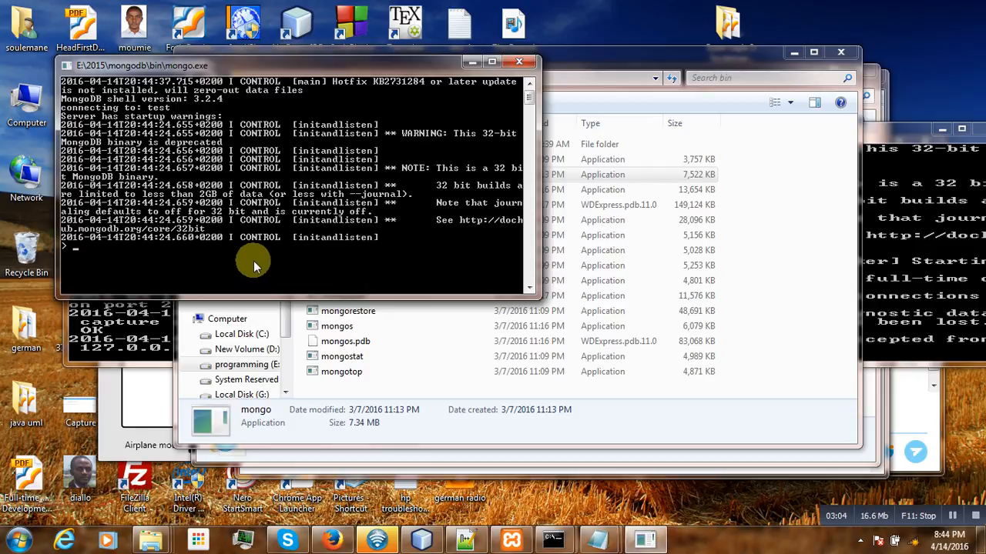
pyautogui.write('show dbs')
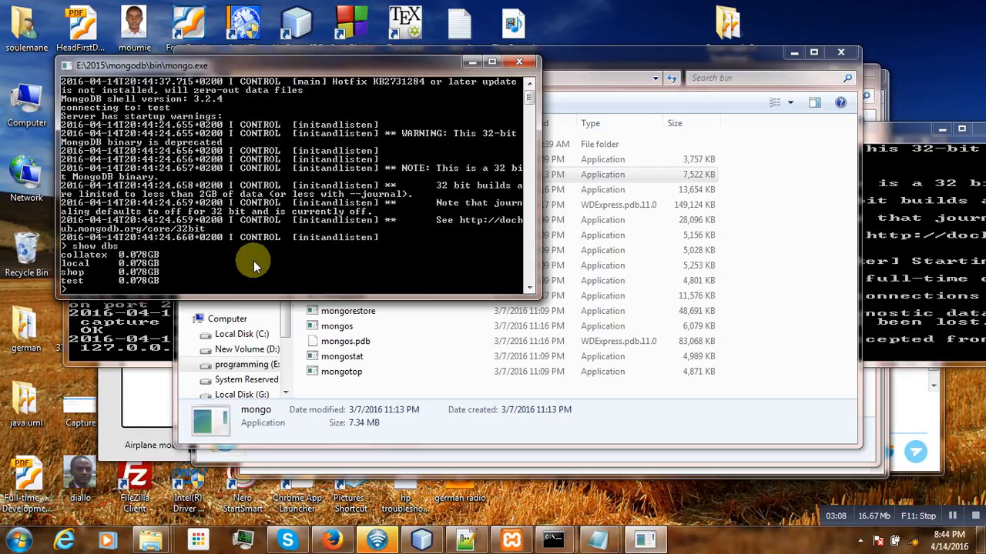
pyautogui.moveTo(221, 245)
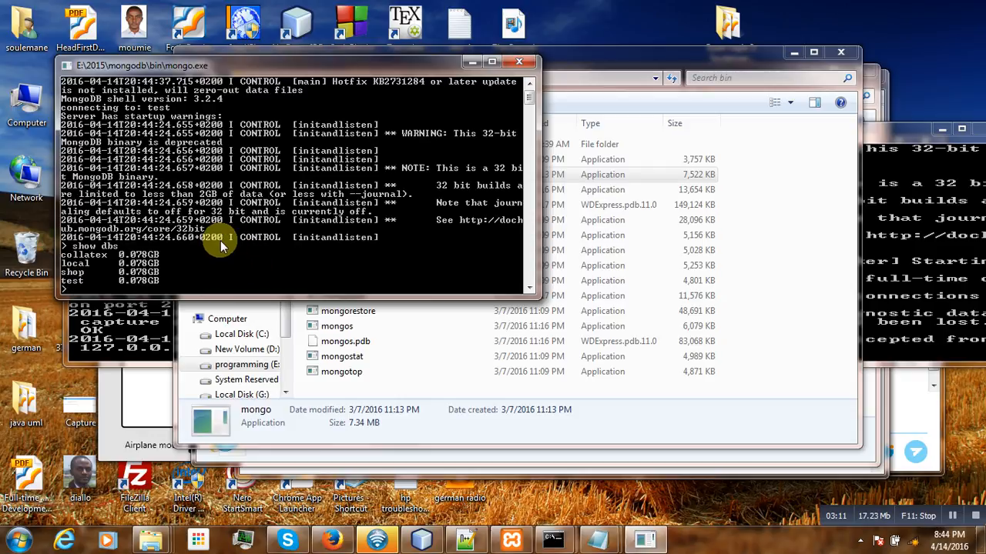
pyautogui.moveTo(225, 257)
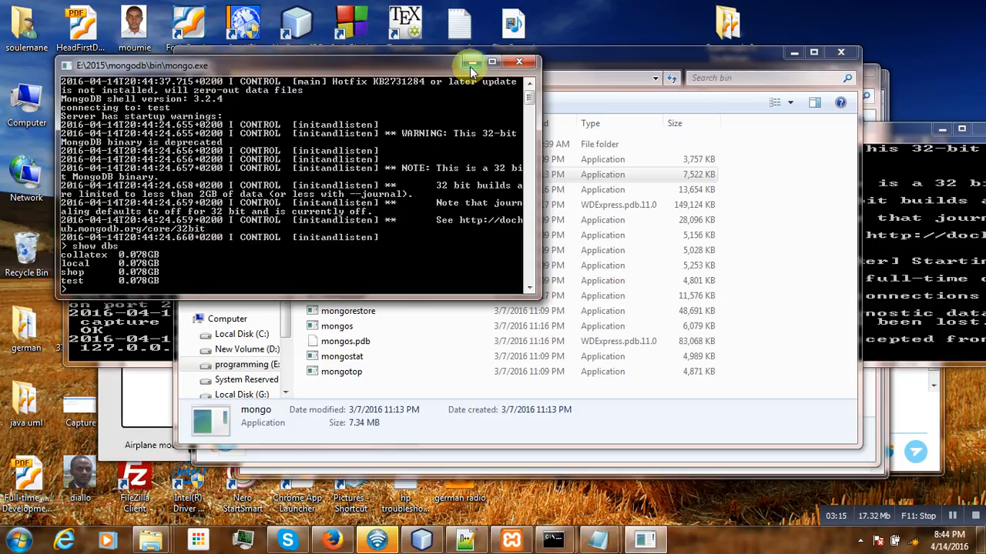
pyautogui.moveTo(468, 63)
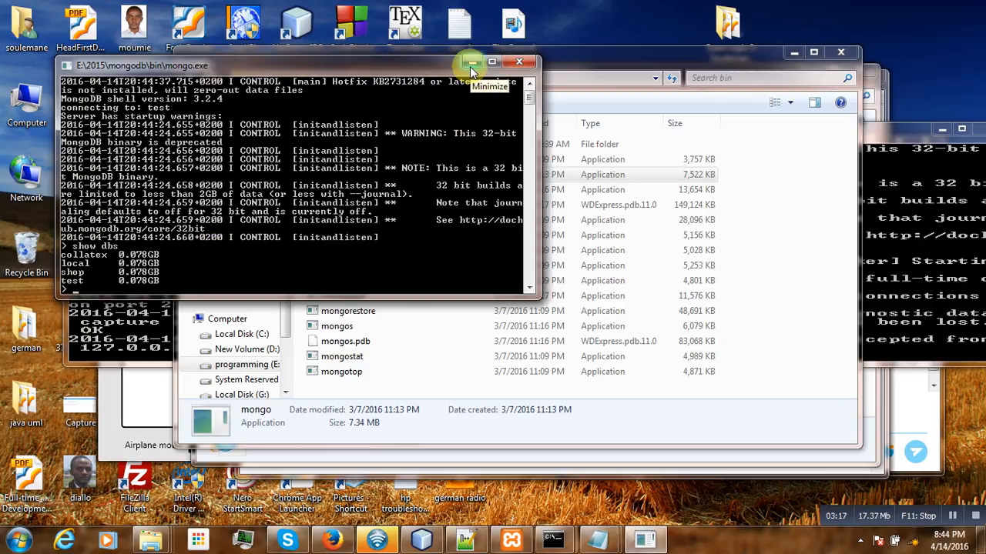